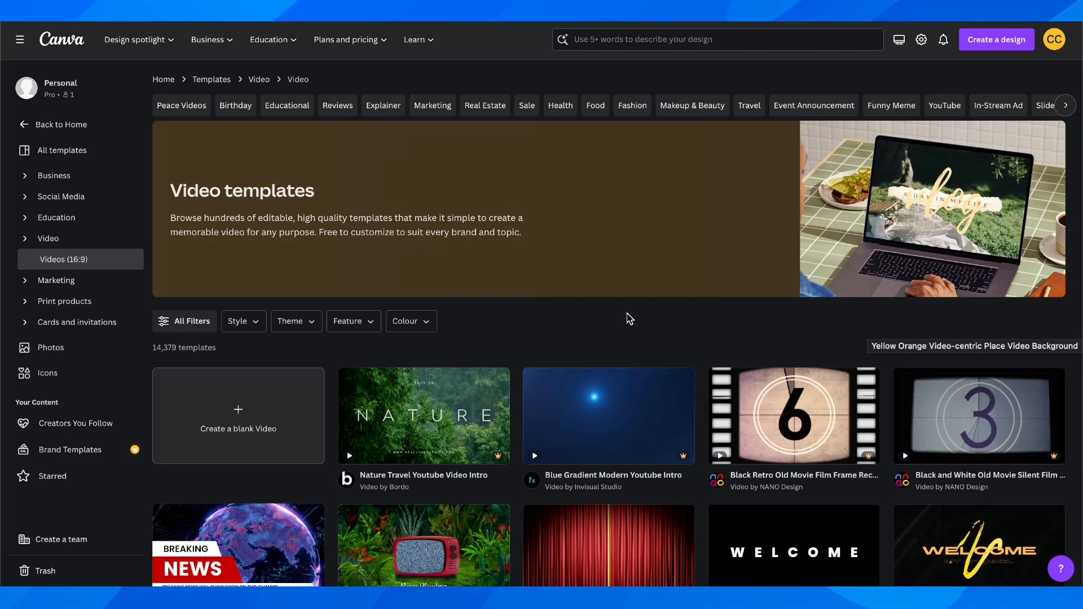
Step: Start a new design from the black WELCOME typewriter YouTube intro template
left_click(238, 428)
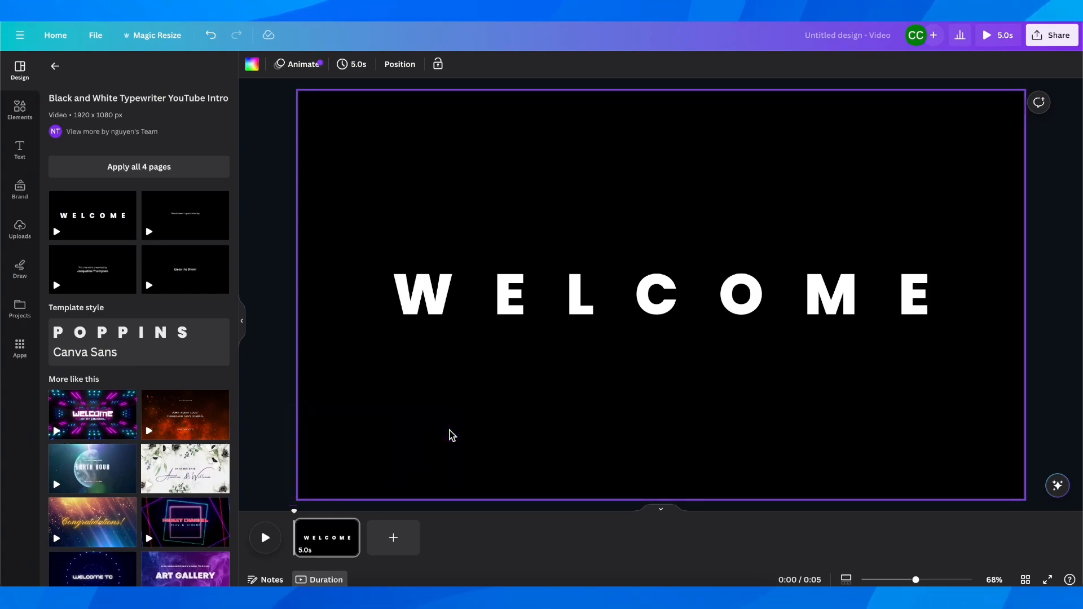
Step: Bring up the Download settings for the WELCOME video from the Share panel
left_click(656, 293)
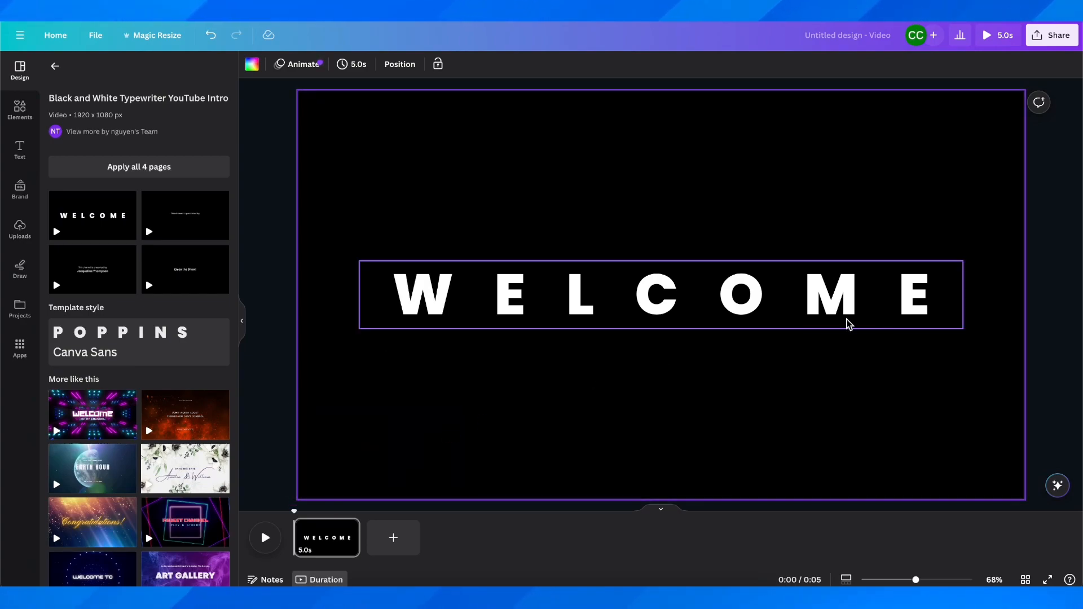
left_click(1051, 35)
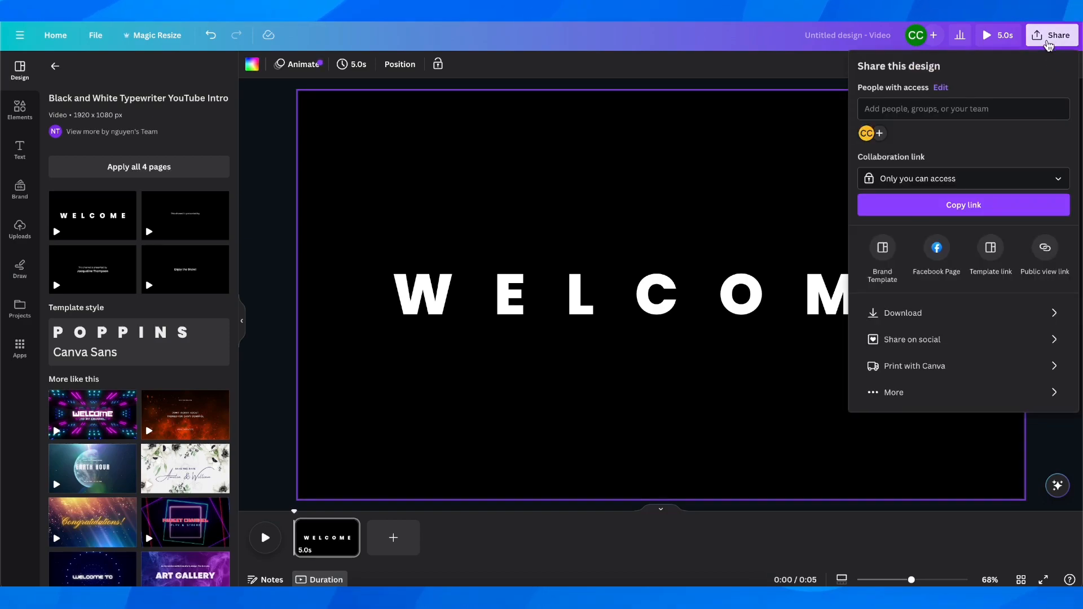
mouse_move(903, 312)
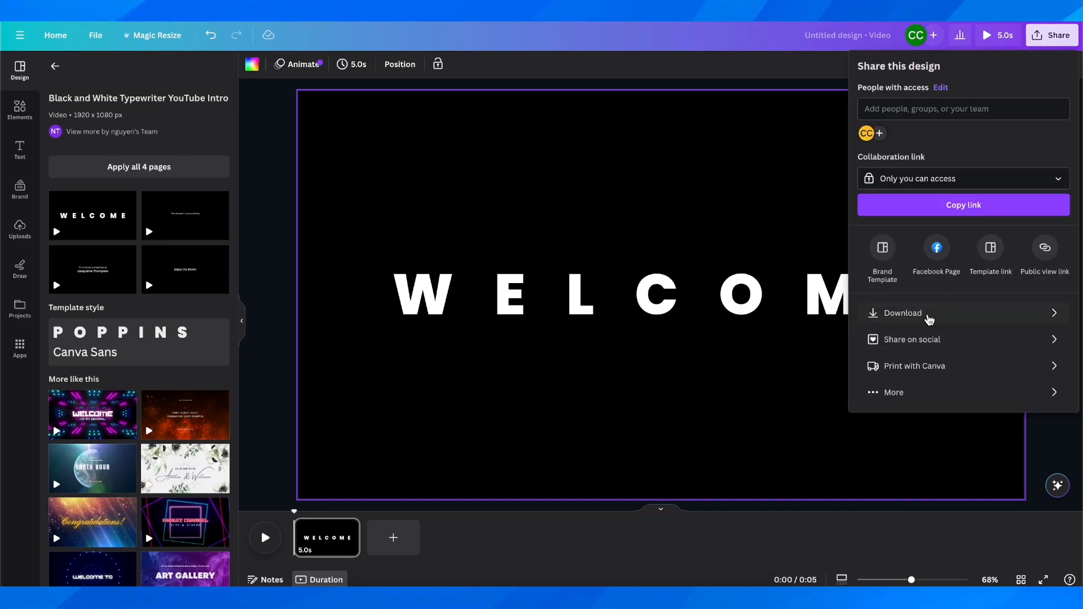
left_click(902, 312)
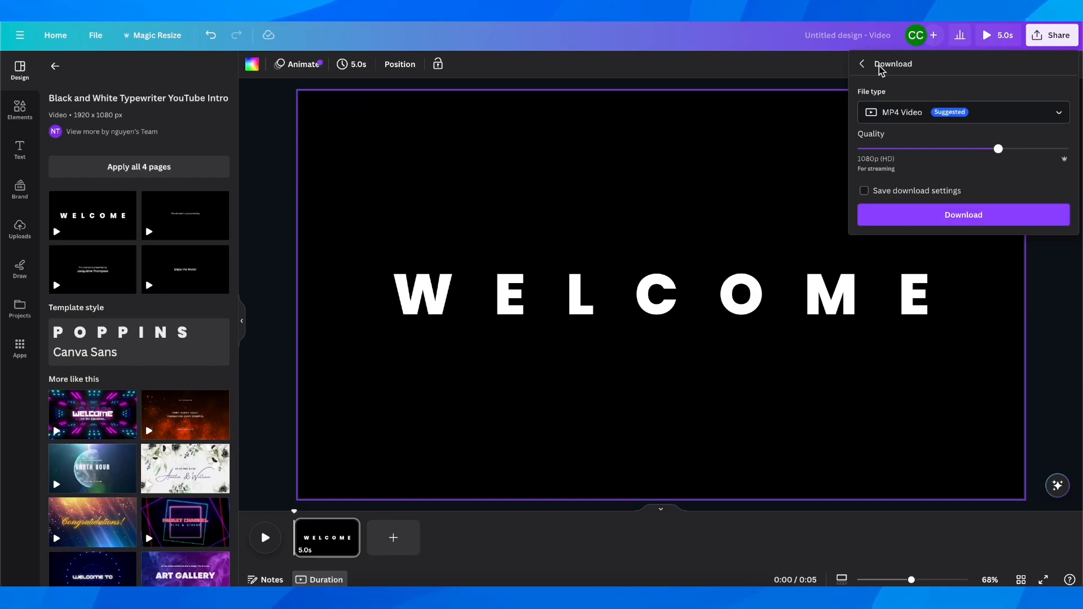
left_click(961, 112)
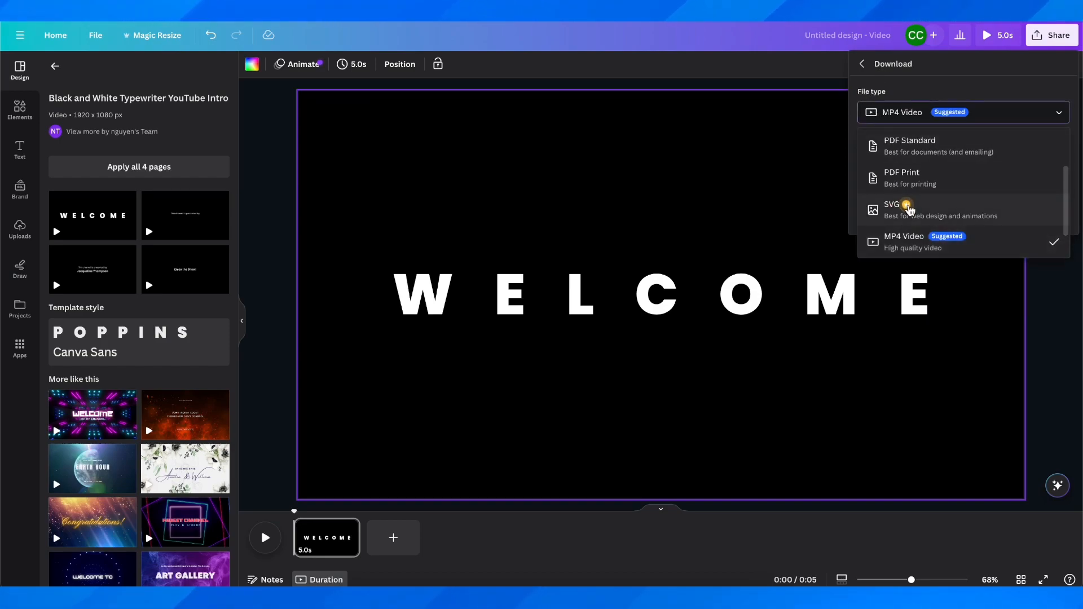
scroll("down", 3)
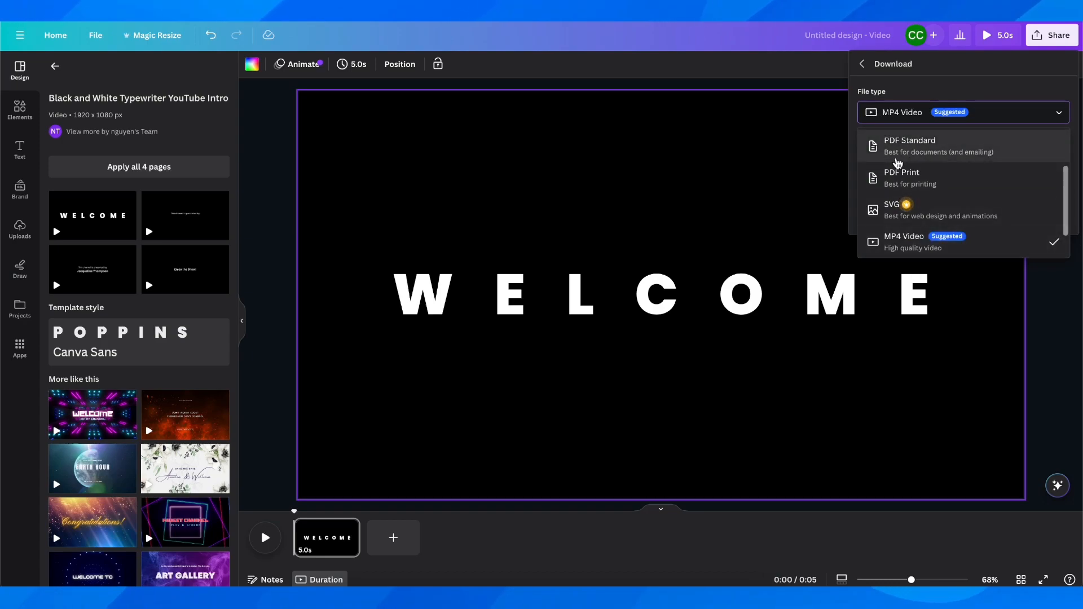
scroll("down", 3)
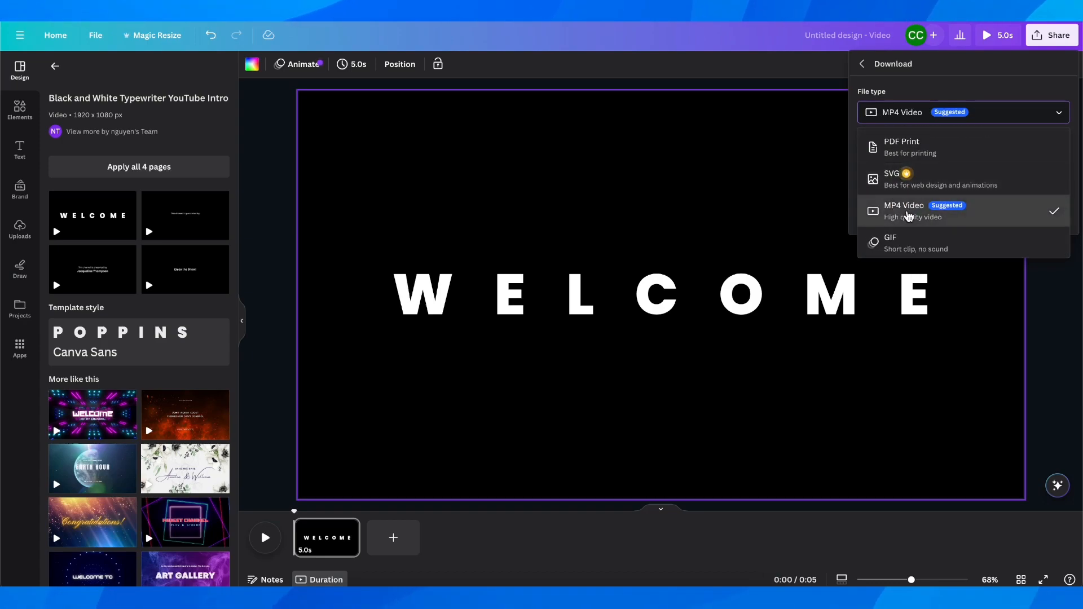
left_click(903, 211)
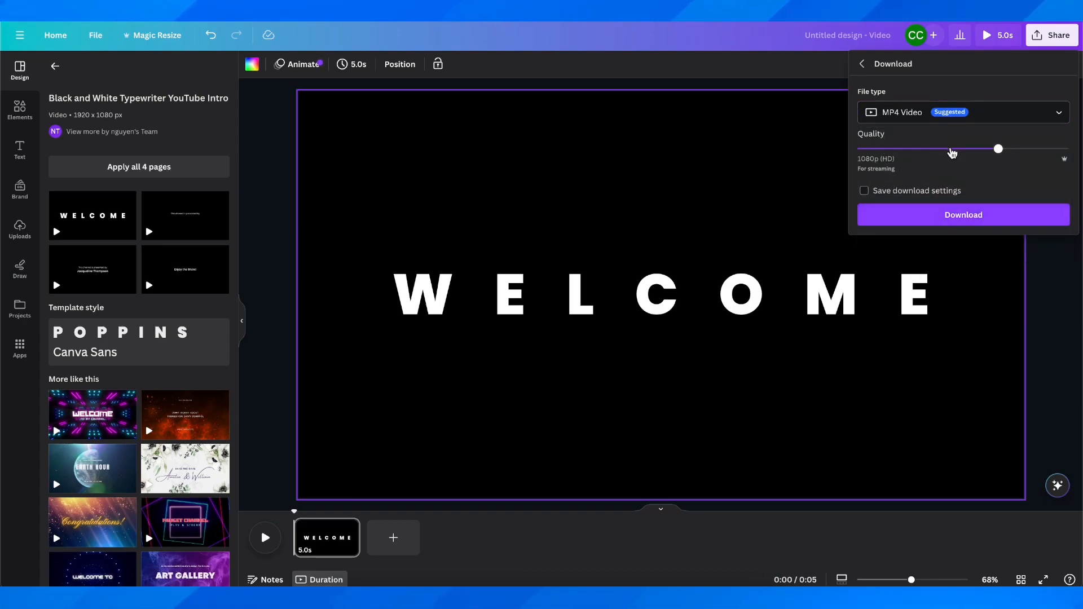
Step: Set the MP4 download quality to 4K (UHD) after trying the lower settings
left_click_drag(997, 149, 857, 149)
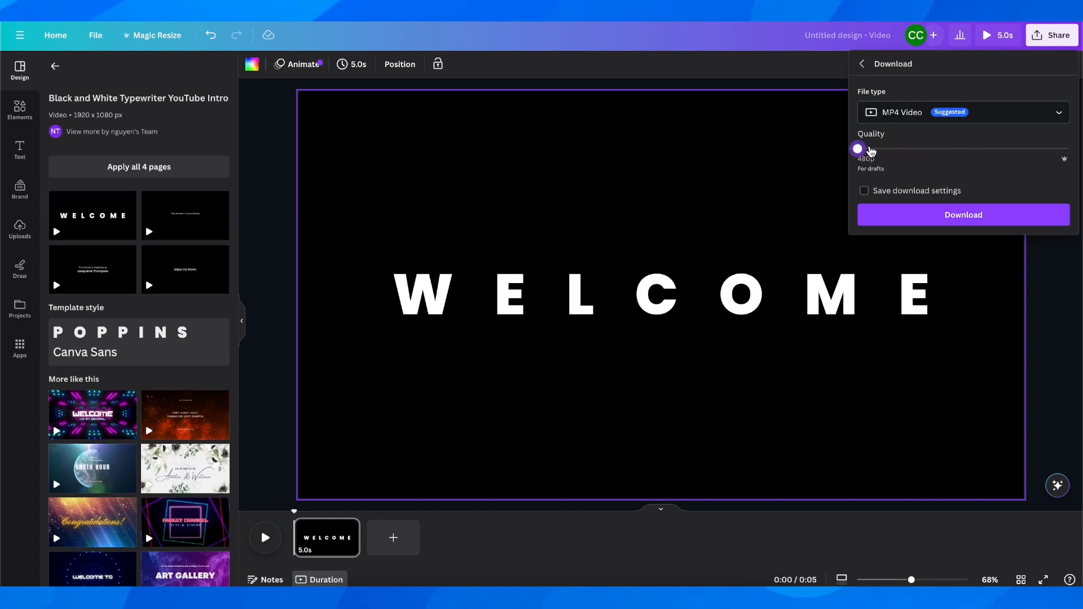
left_click_drag(858, 149, 1066, 149)
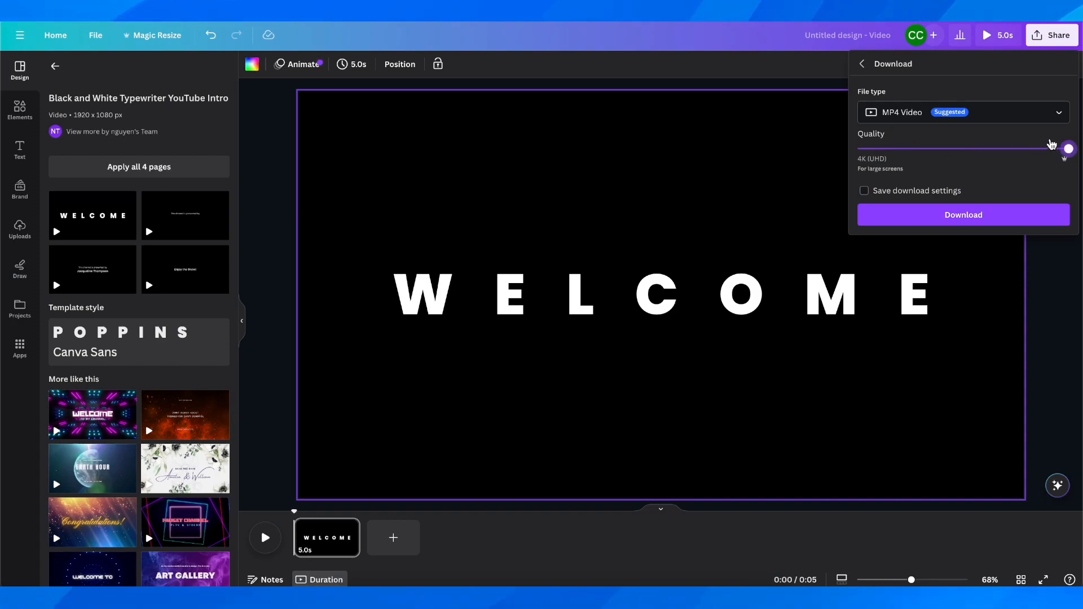
left_click_drag(1066, 148, 997, 148)
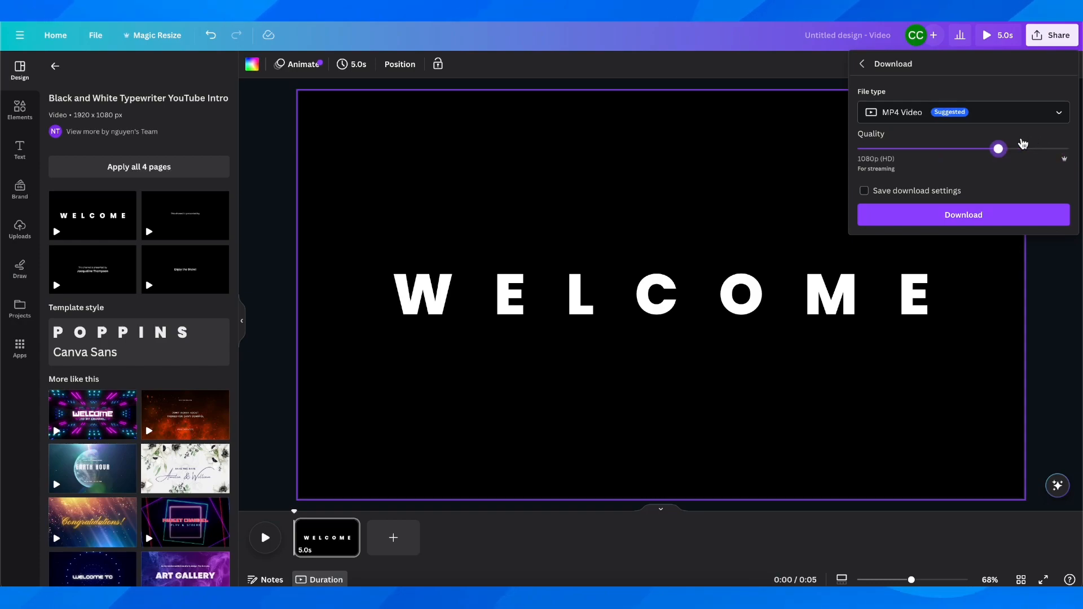
left_click_drag(997, 149, 1066, 149)
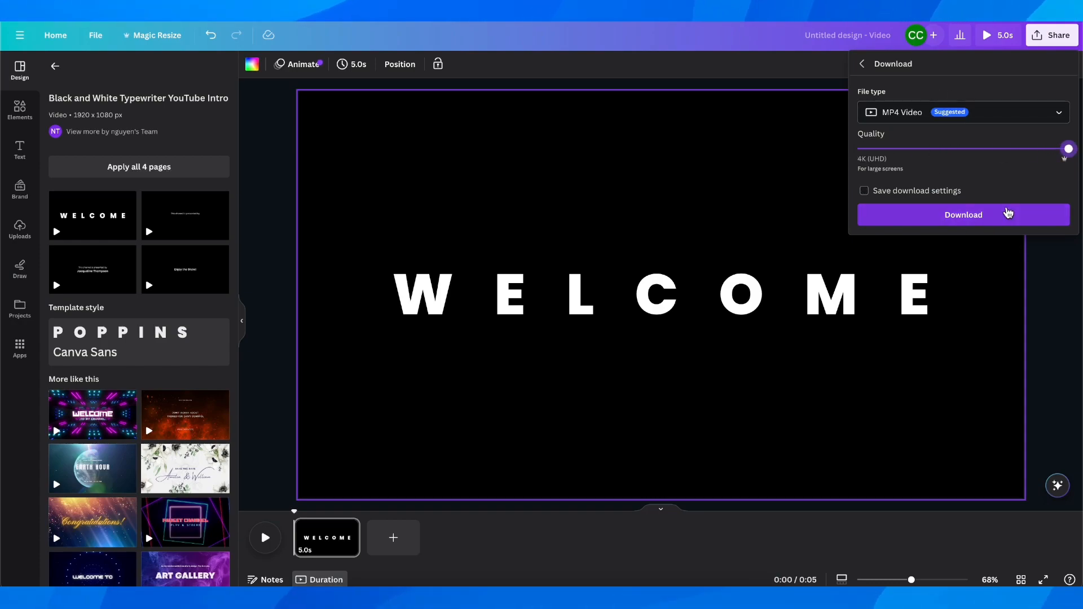